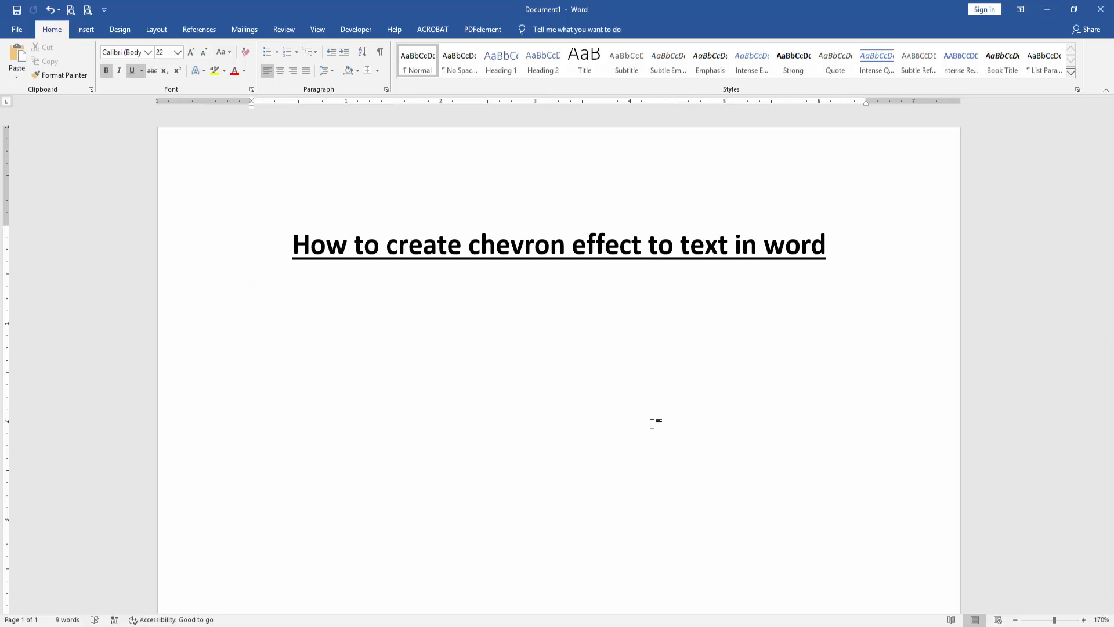
# Type 'CHEVRON EFFECT' on a new line beneath the title heading.
pyautogui.click(252, 285)
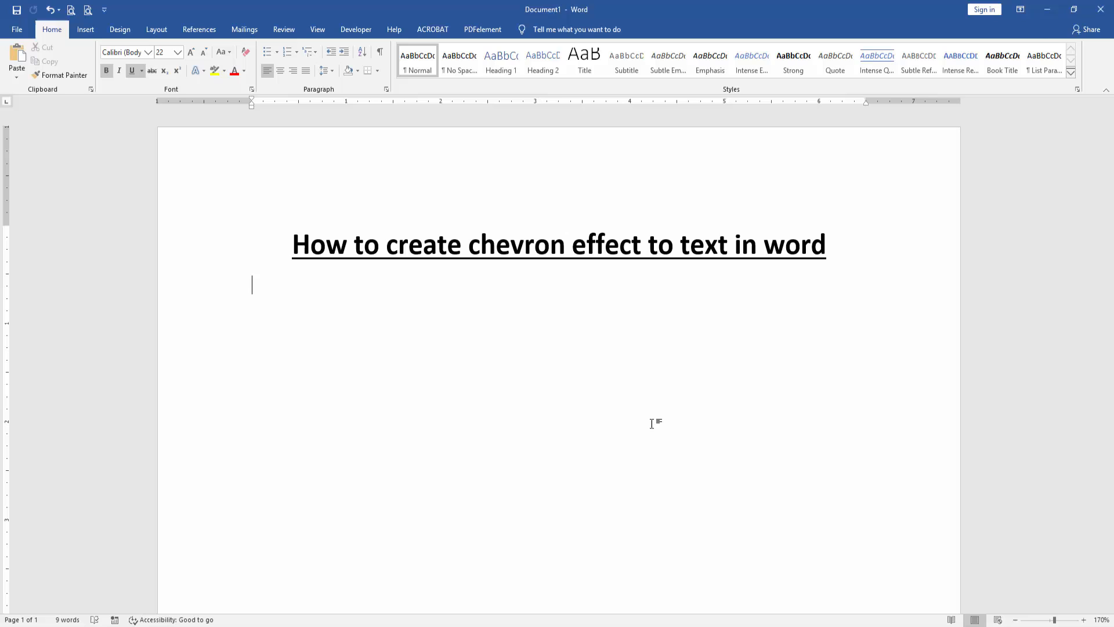
pyautogui.moveTo(638, 394)
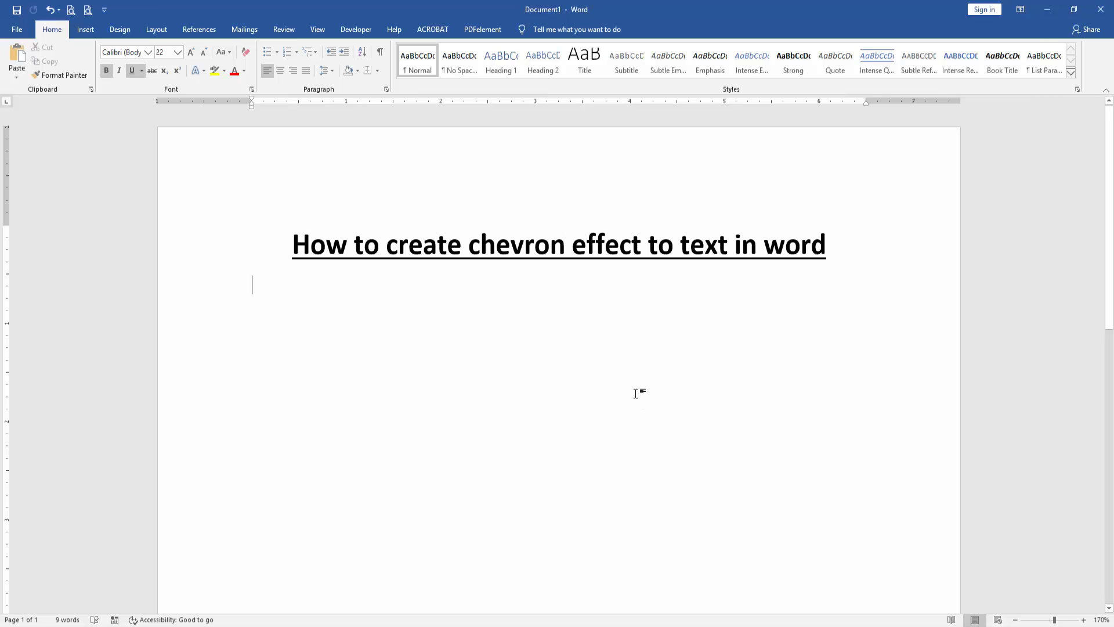
pyautogui.write('c')
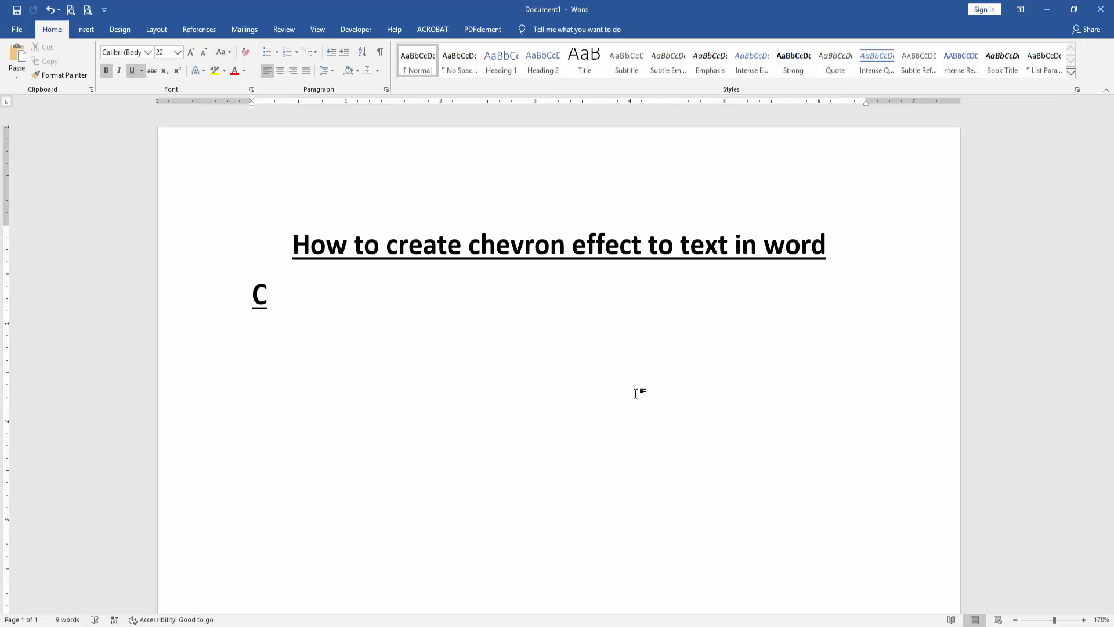
pyautogui.write('HER')
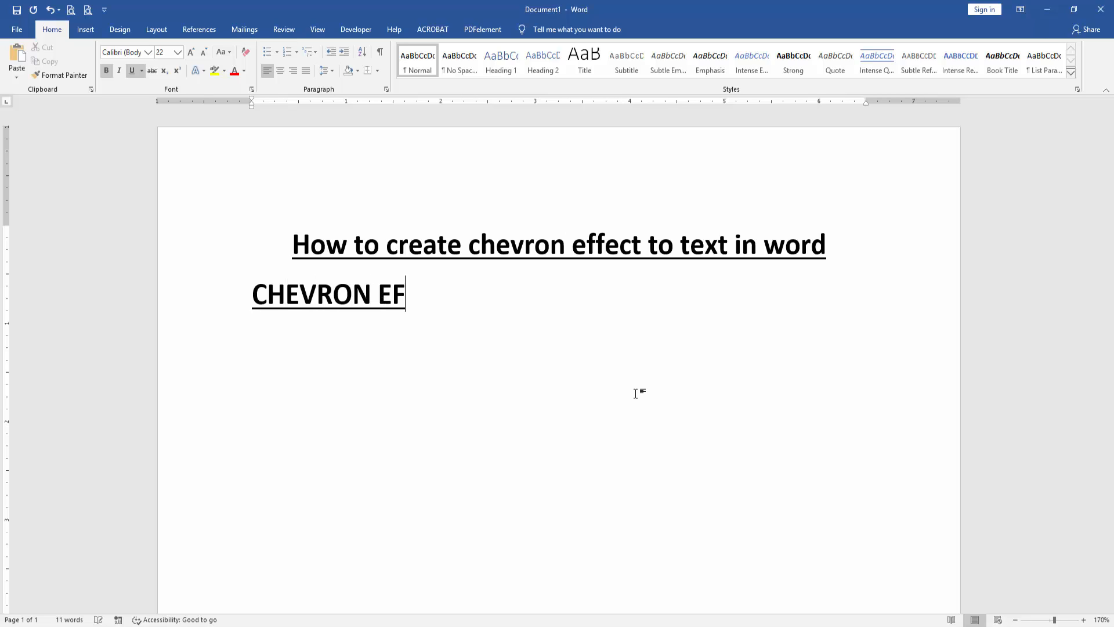
pyautogui.write('FECT')
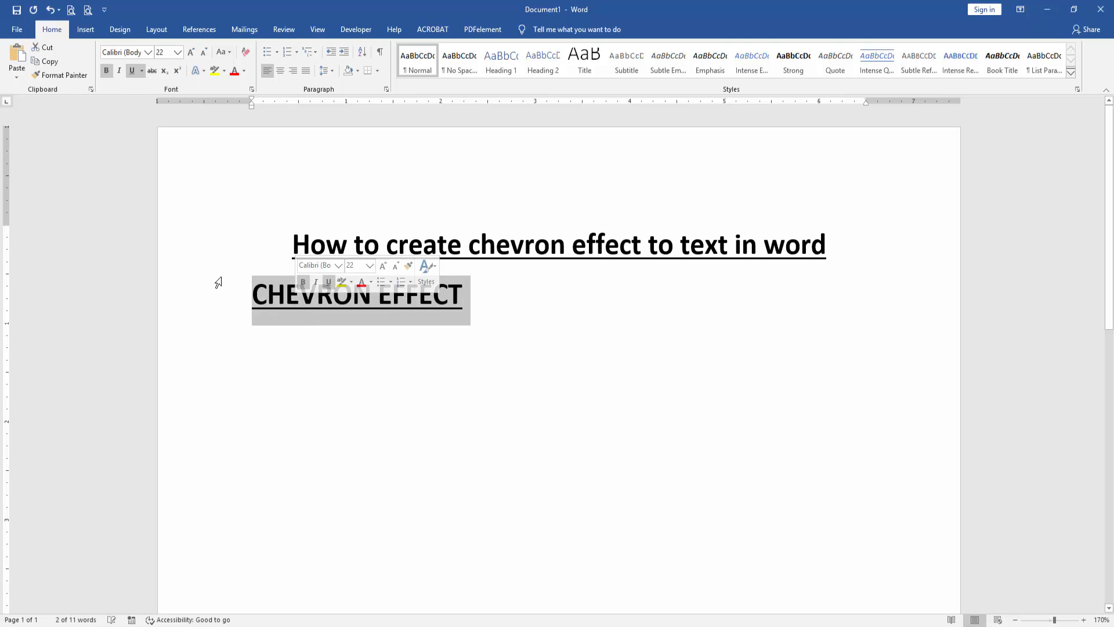
# Convert the CHEVRON EFFECT text to the black shadowed WordArt style.
pyautogui.click(85, 29)
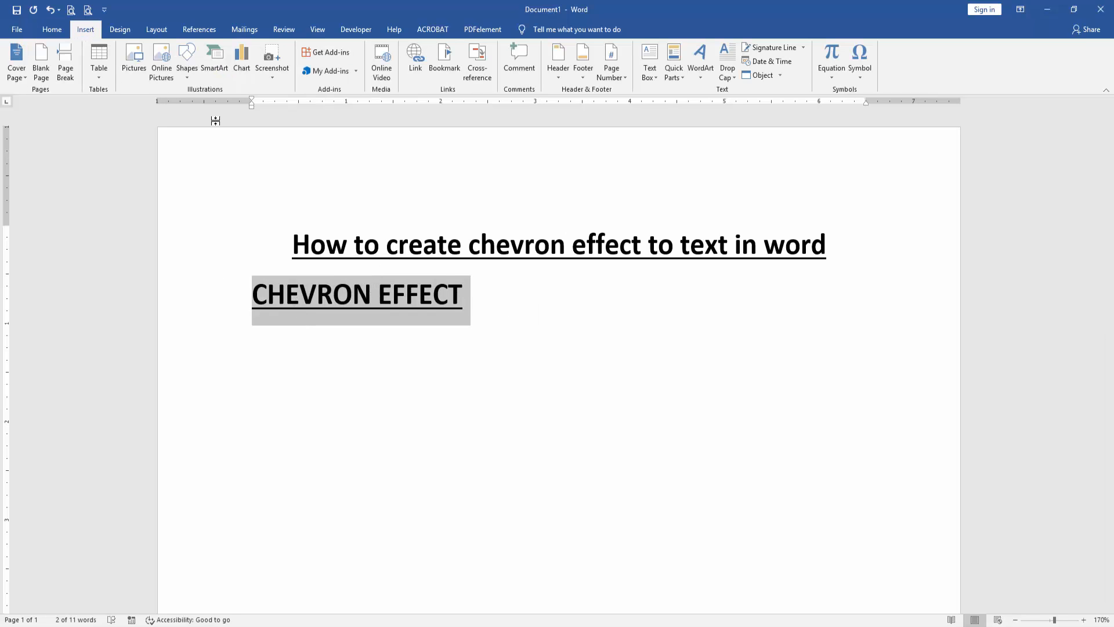
pyautogui.moveTo(700, 60)
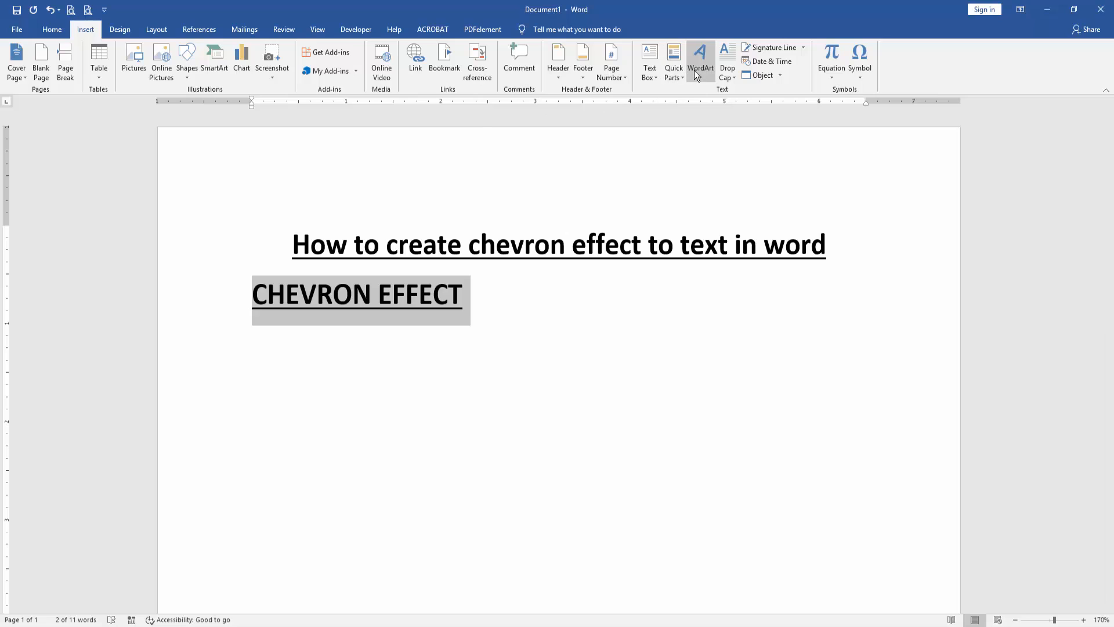
pyautogui.click(699, 60)
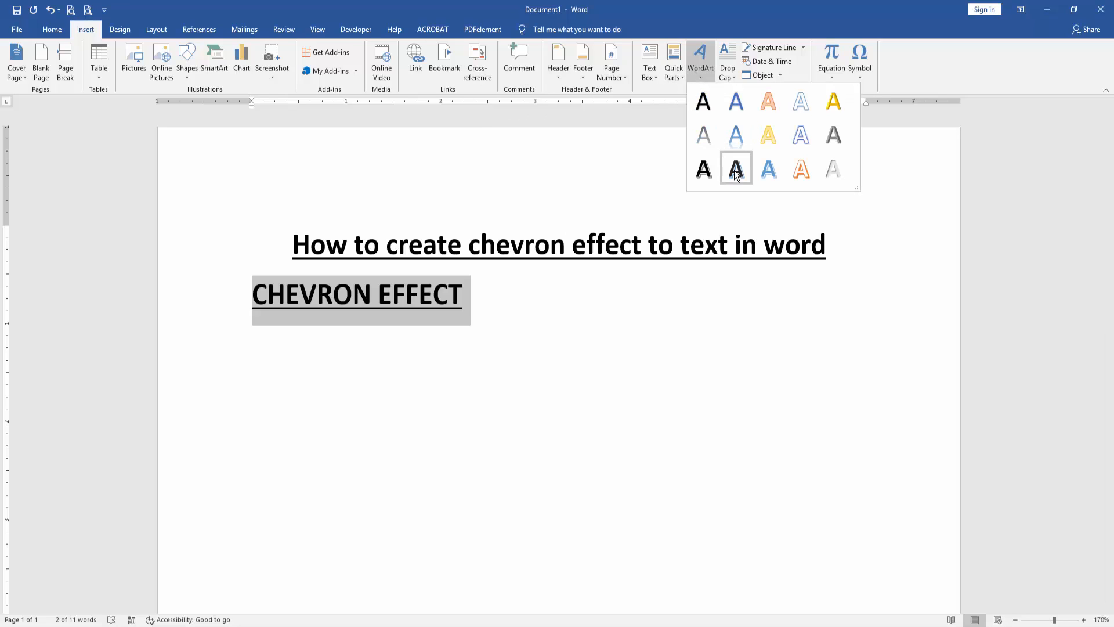
pyautogui.click(735, 169)
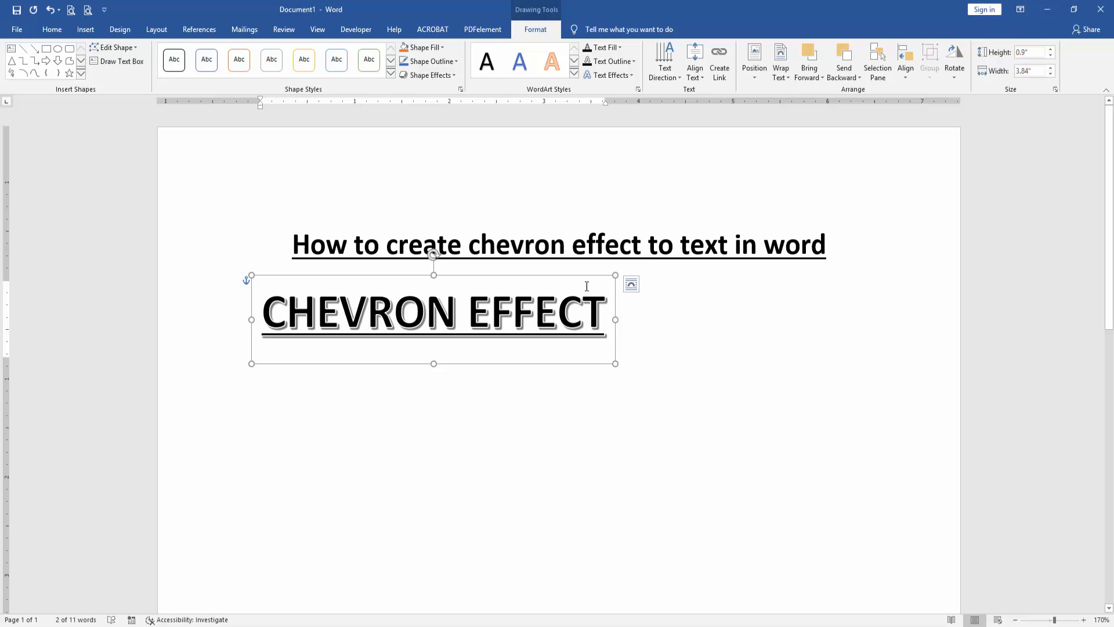
pyautogui.moveTo(574, 263)
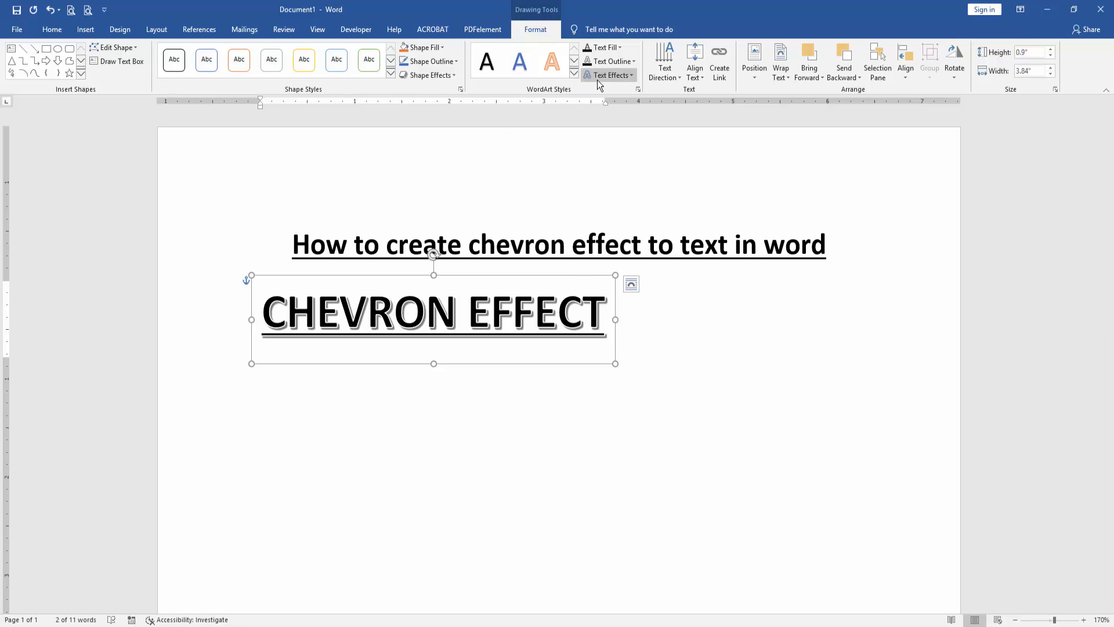
# Preview several Transform warps, then apply Chevron: Up to the WordArt.
pyautogui.click(609, 75)
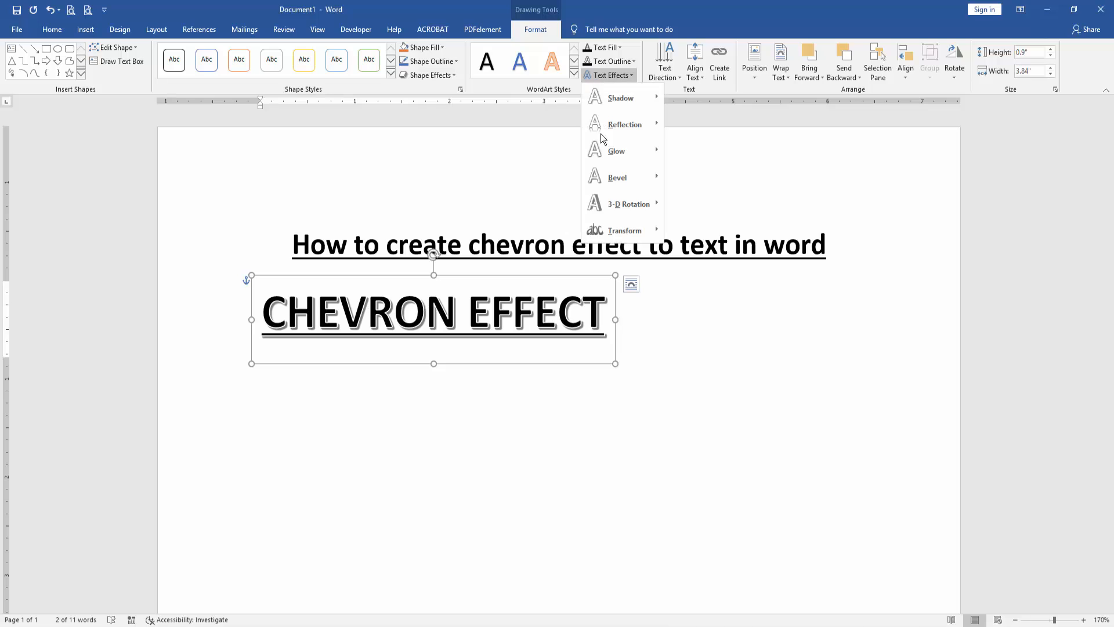
pyautogui.click(624, 230)
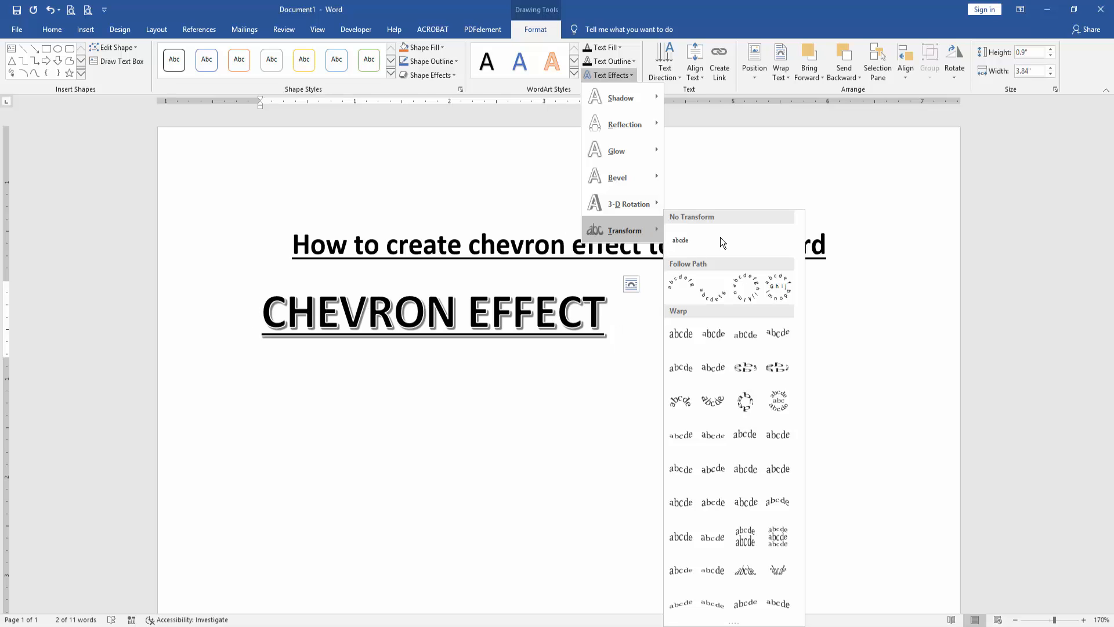
pyautogui.click(745, 334)
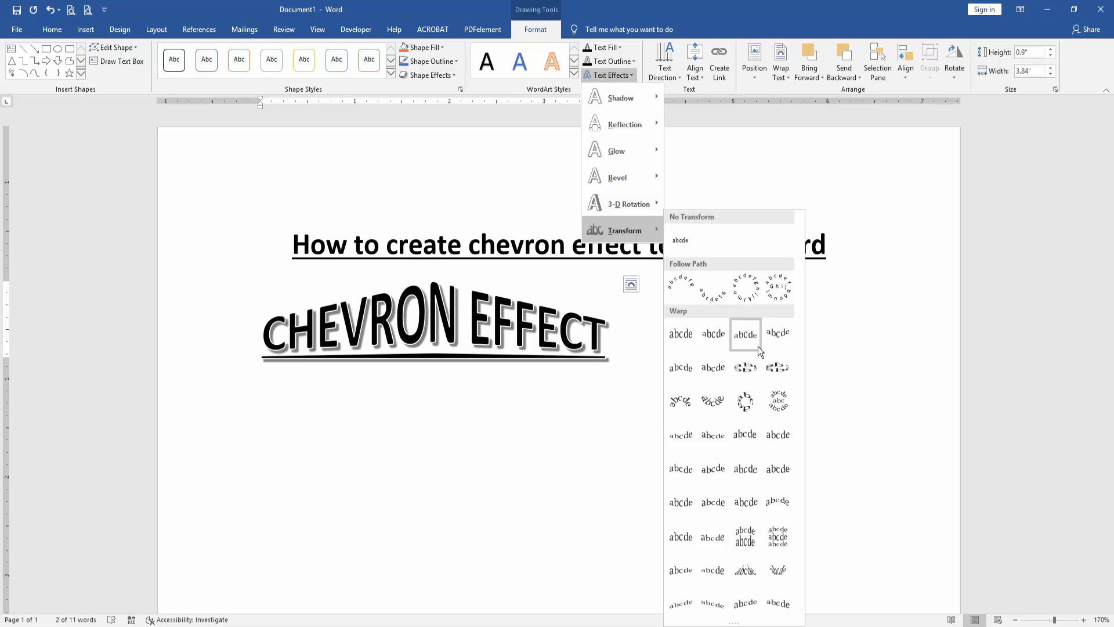
pyautogui.click(746, 367)
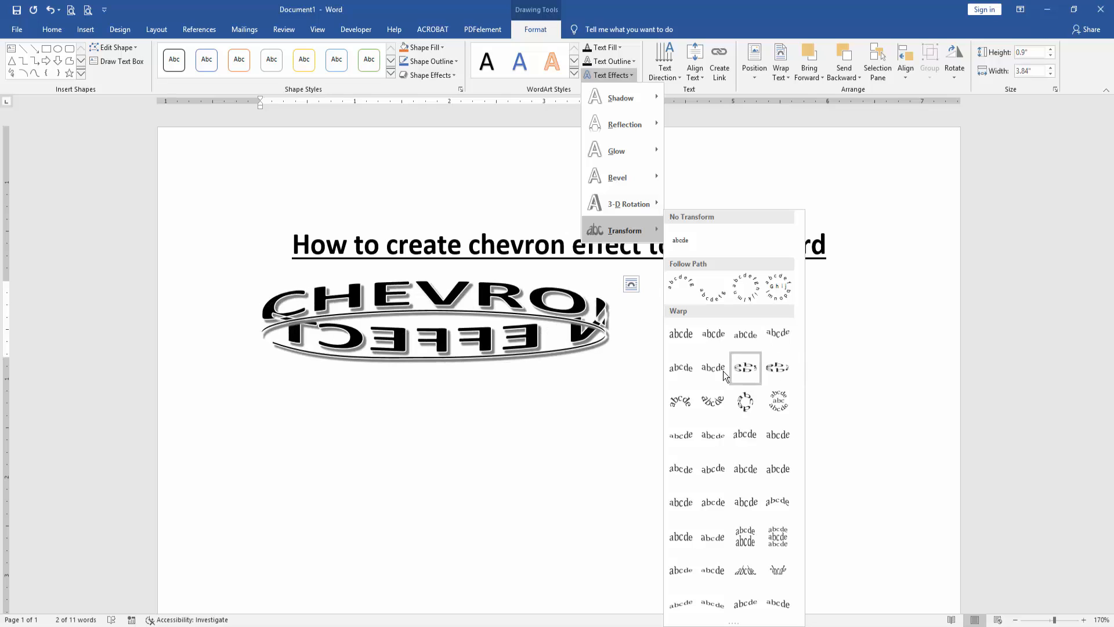
pyautogui.click(680, 367)
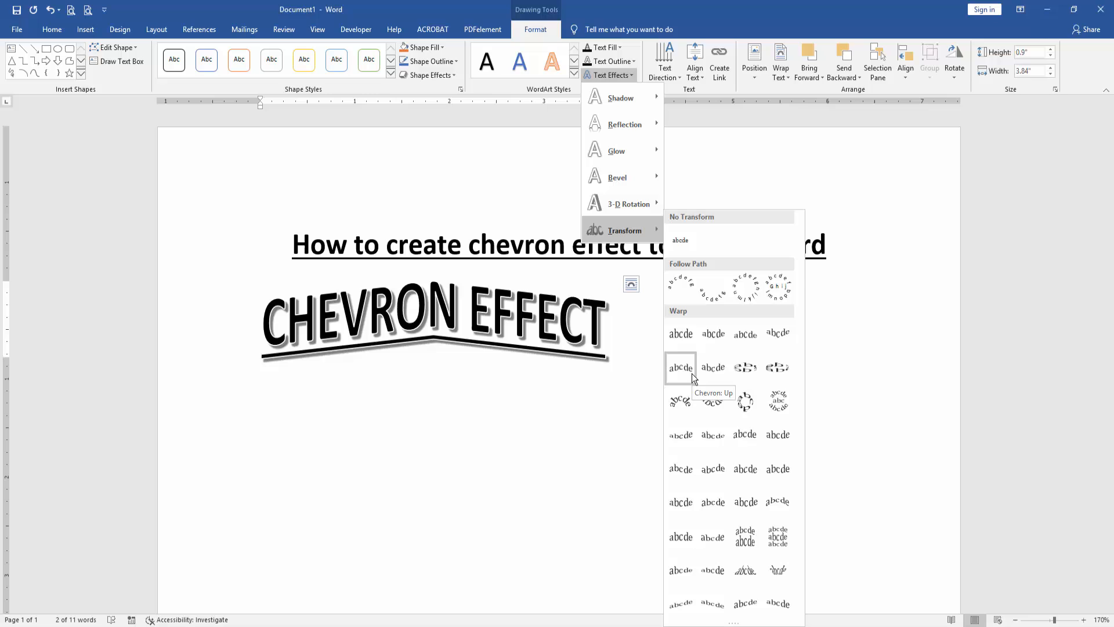
pyautogui.click(679, 368)
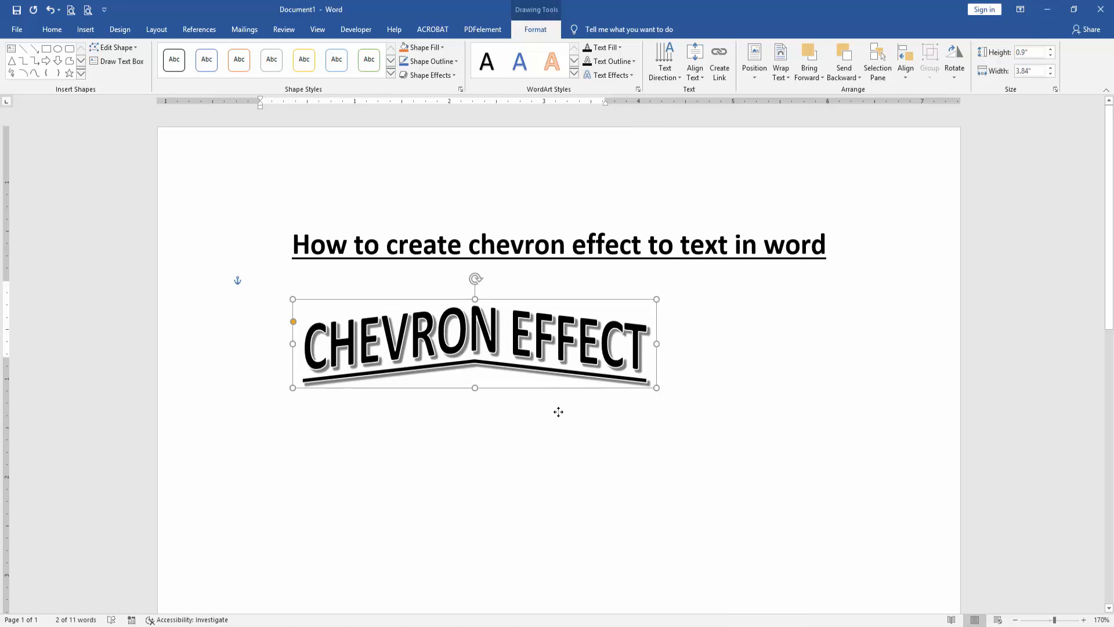
# Resize the chevron WordArt so CHEVRON and EFFECT stack on two lines.
pyautogui.click(772, 317)
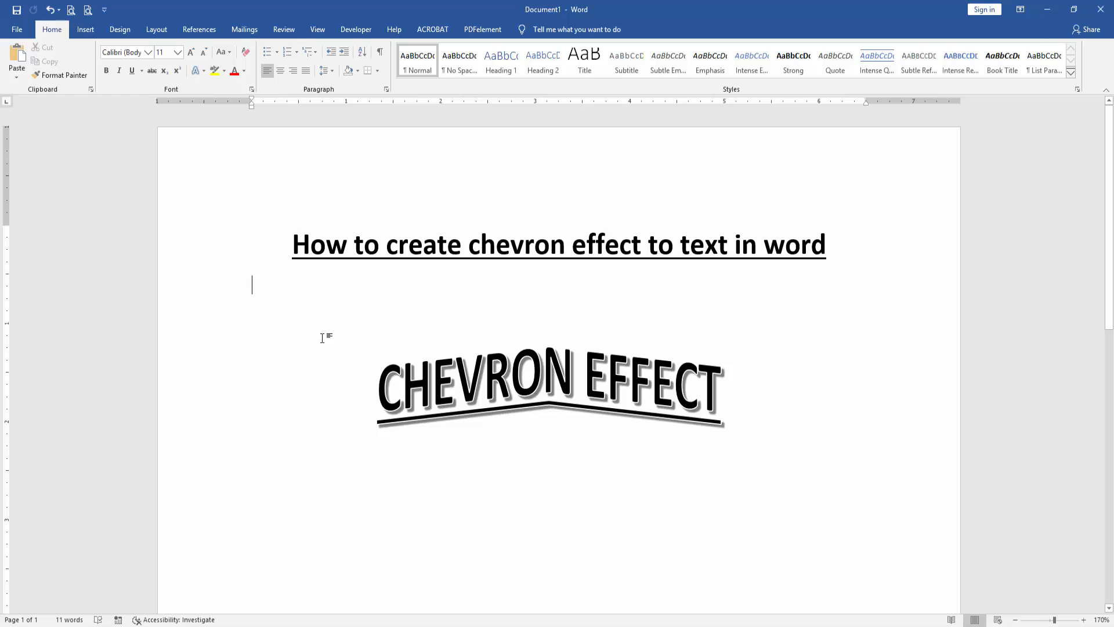
pyautogui.moveTo(324, 336)
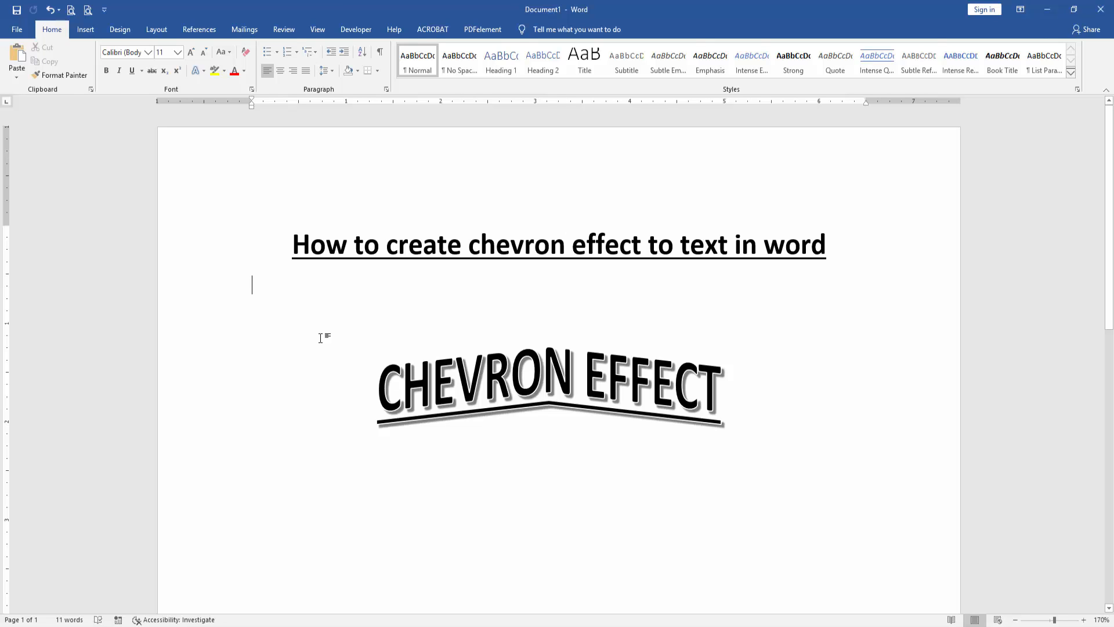
pyautogui.click(547, 390)
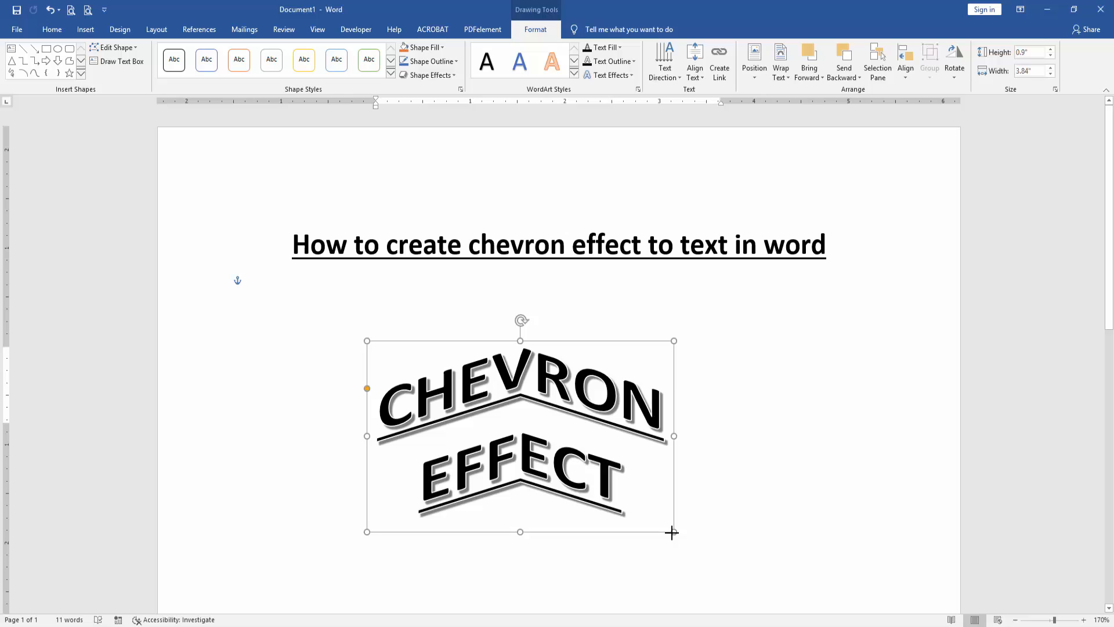
pyautogui.click(819, 419)
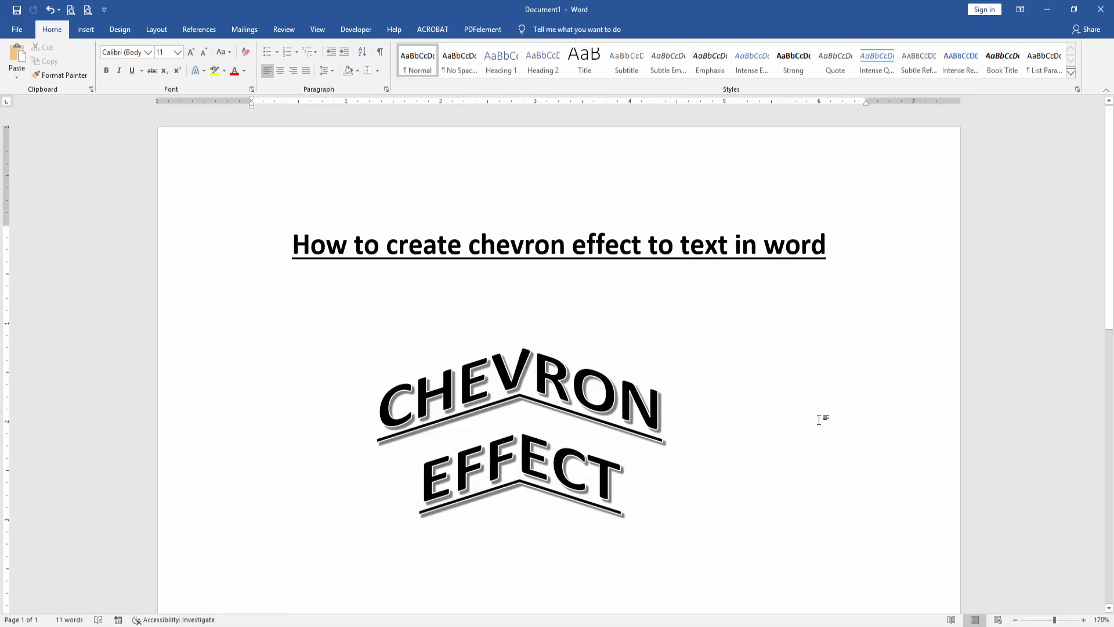
pyautogui.click(251, 285)
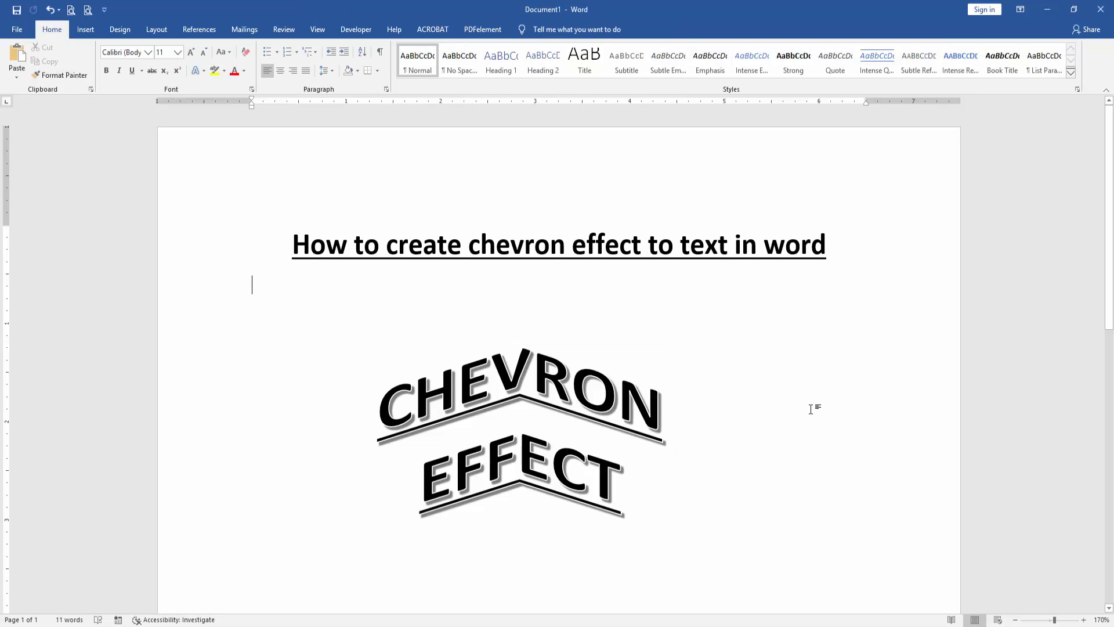